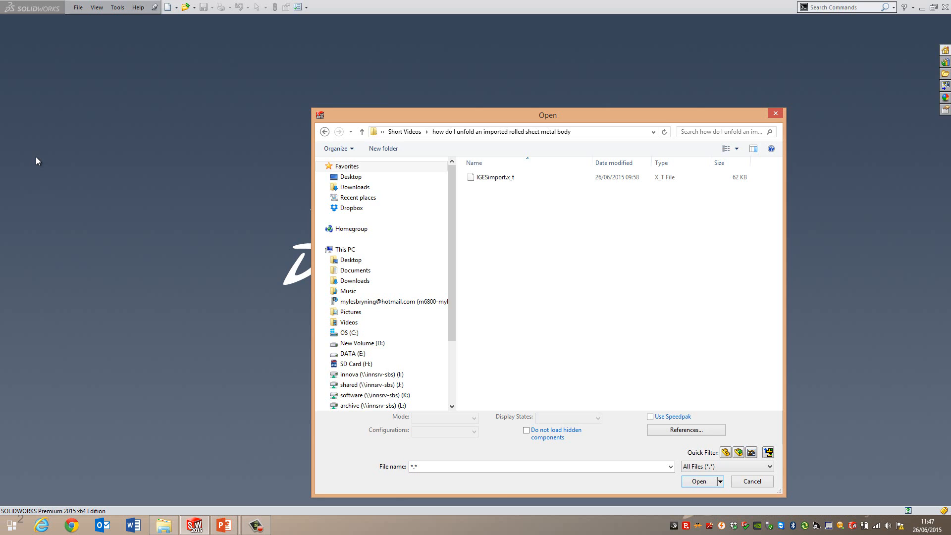
mouse_move(342, 207)
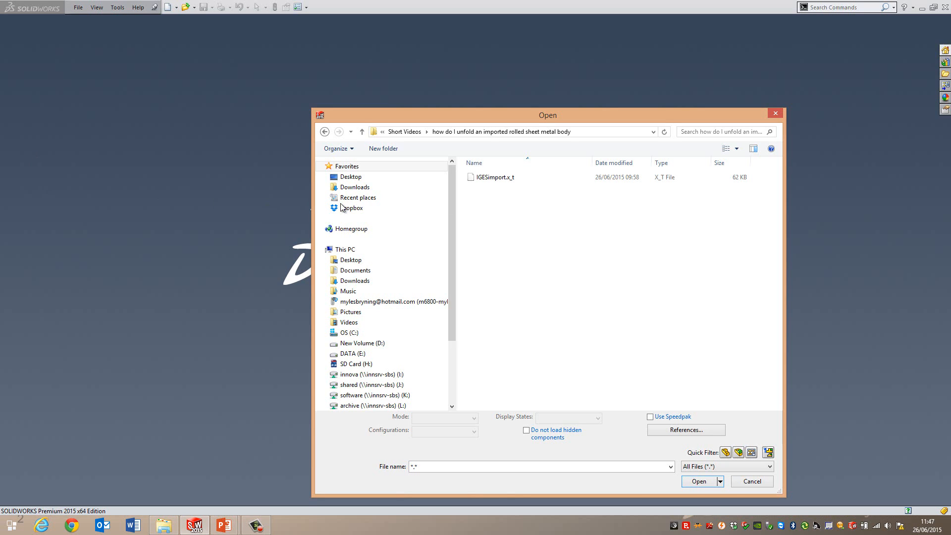
Open IGESimport.x_t from the short videos folder using the All Files filter
click(495, 176)
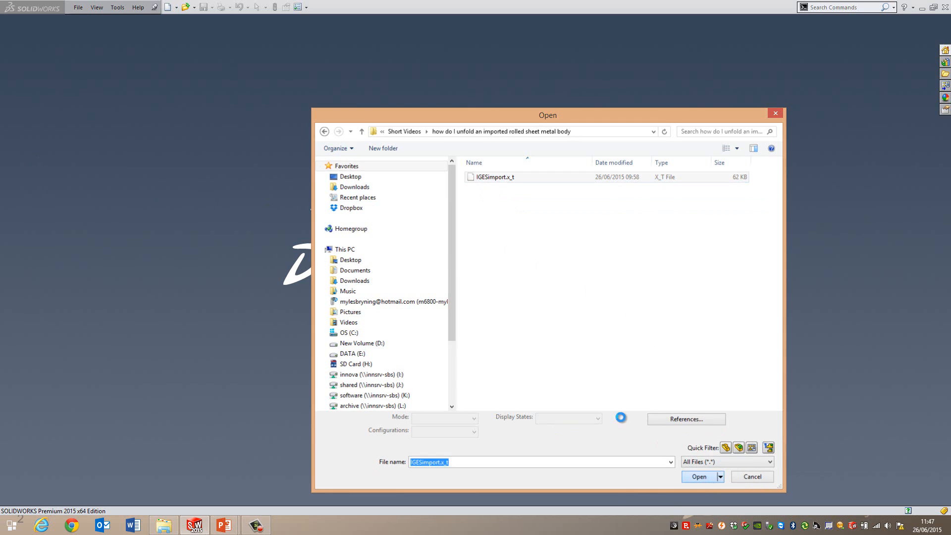
click(698, 476)
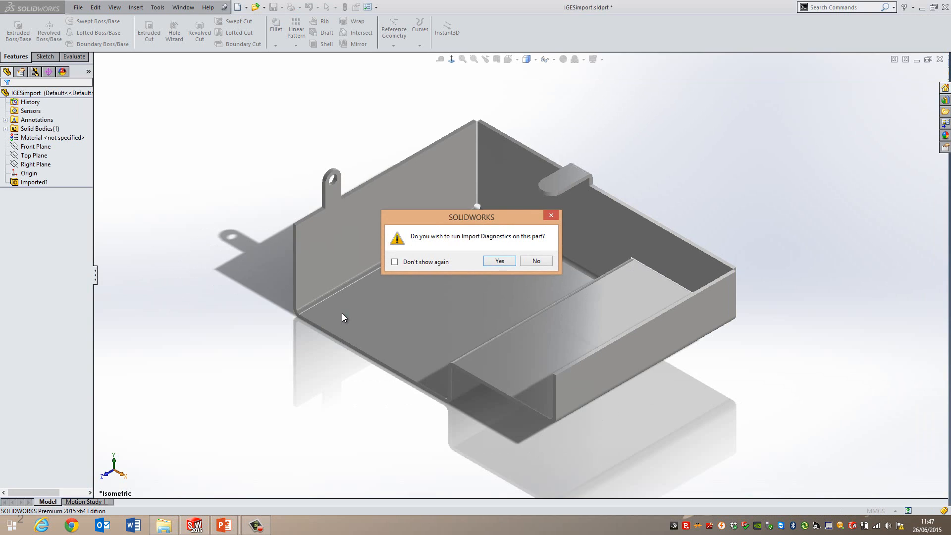
mouse_move(503, 242)
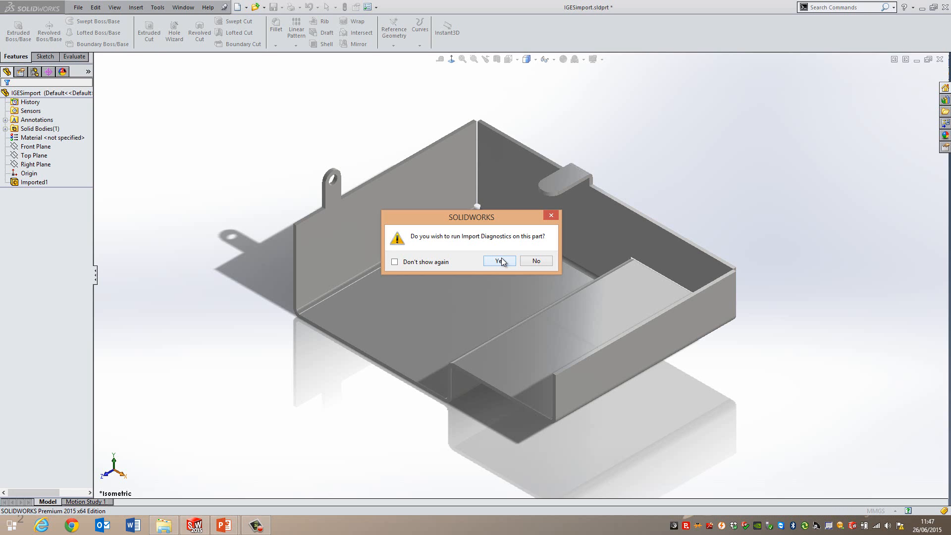
Run Import Diagnostics on the tray (no faulty faces or gaps) and decline FeatureWorks recognition
click(497, 260)
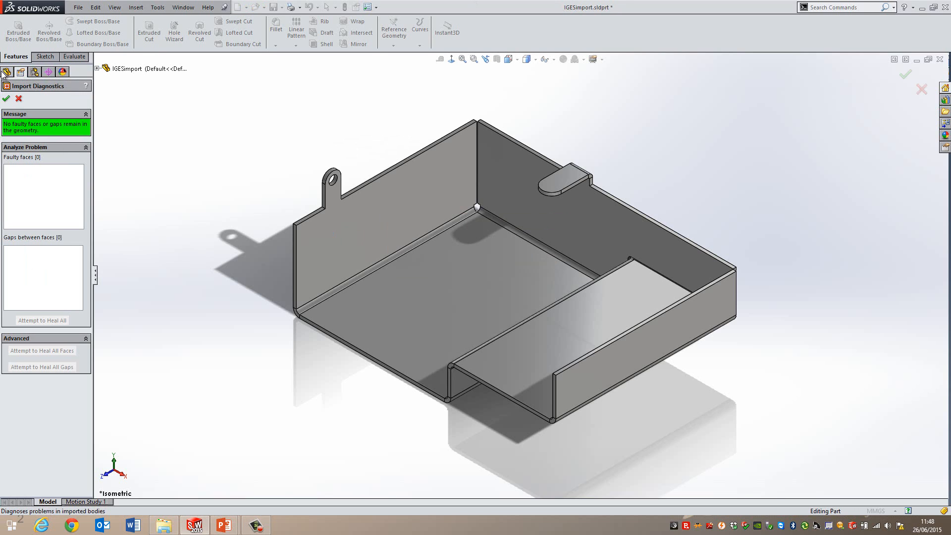
click(6, 98)
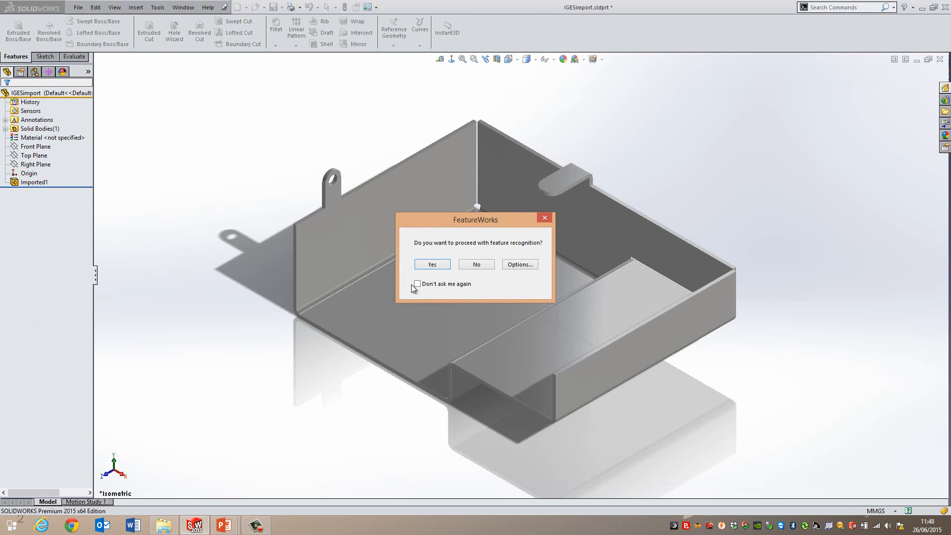
mouse_move(477, 263)
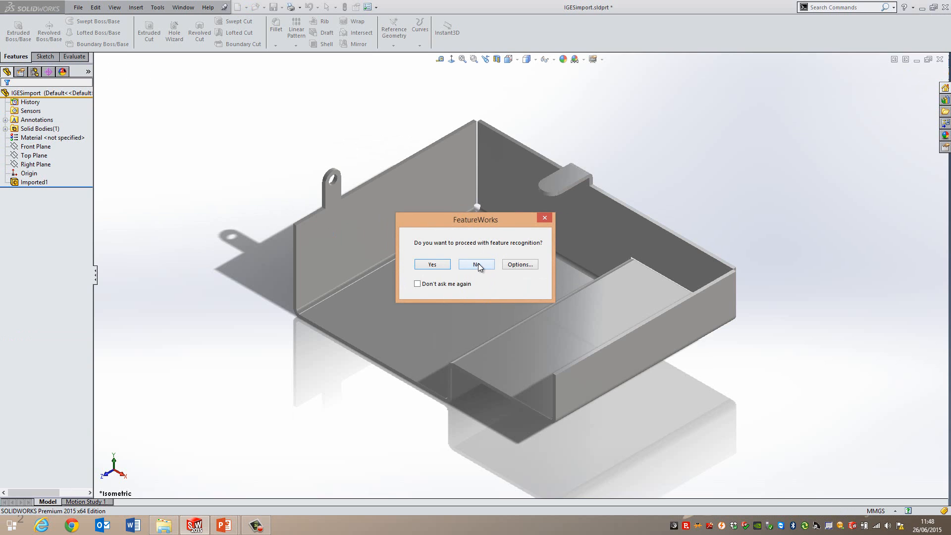
click(476, 264)
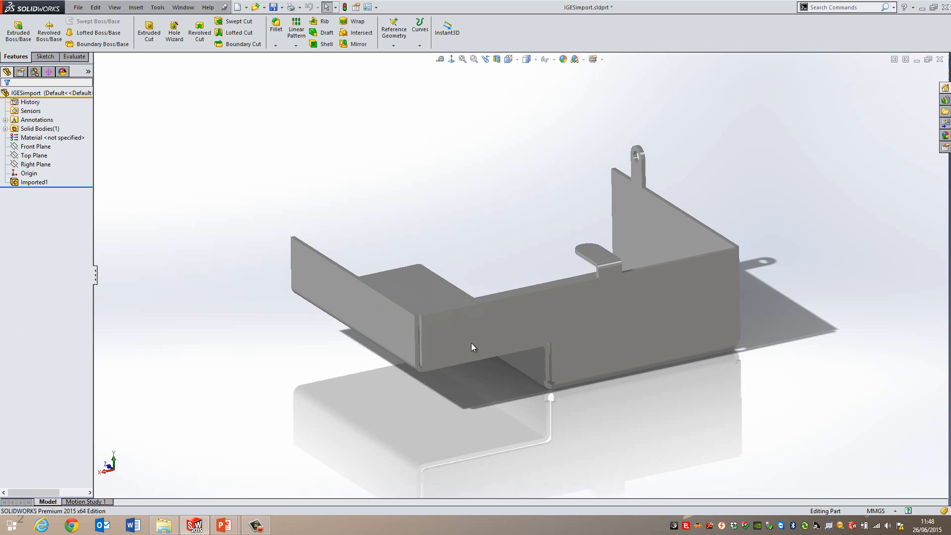
mouse_move(207, 160)
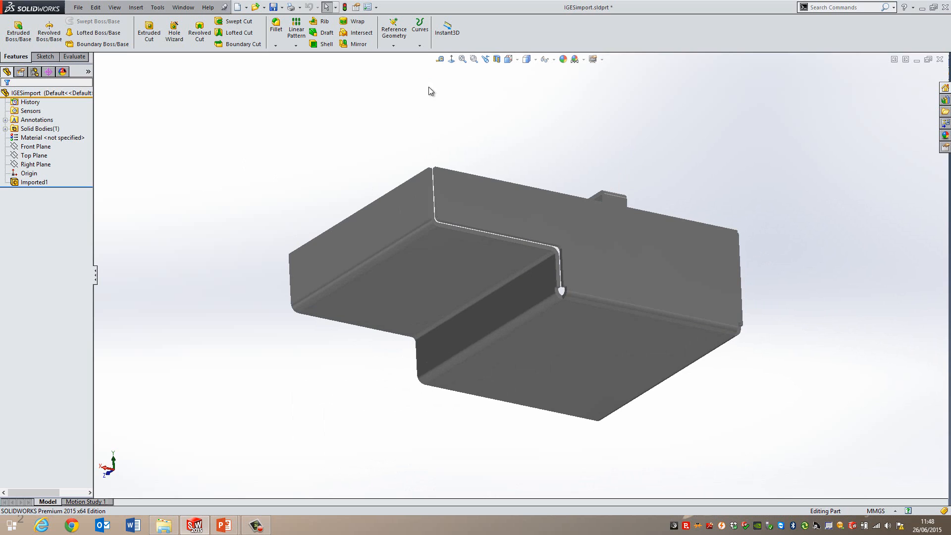
mouse_move(452, 128)
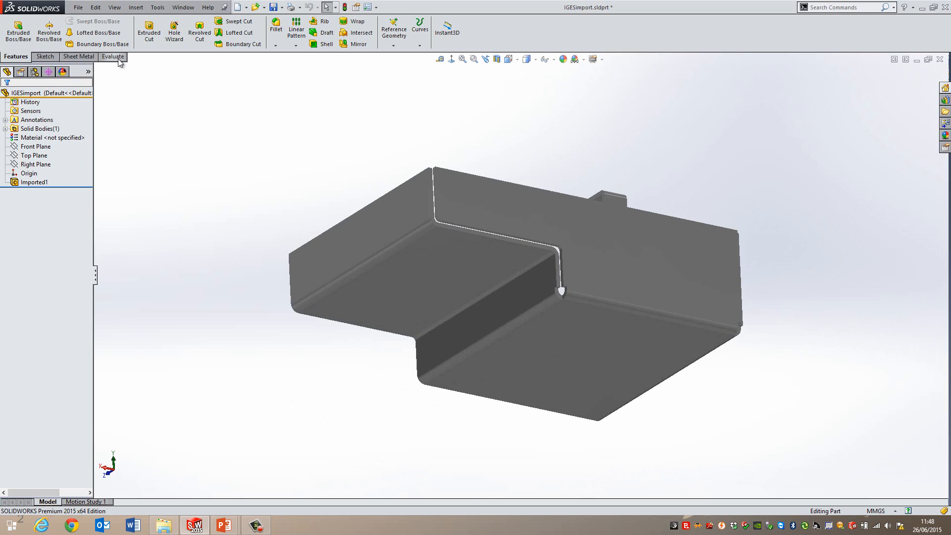
Show the Sheet Metal CommandManager tools after viewing the tray's underside
right_click(113, 57)
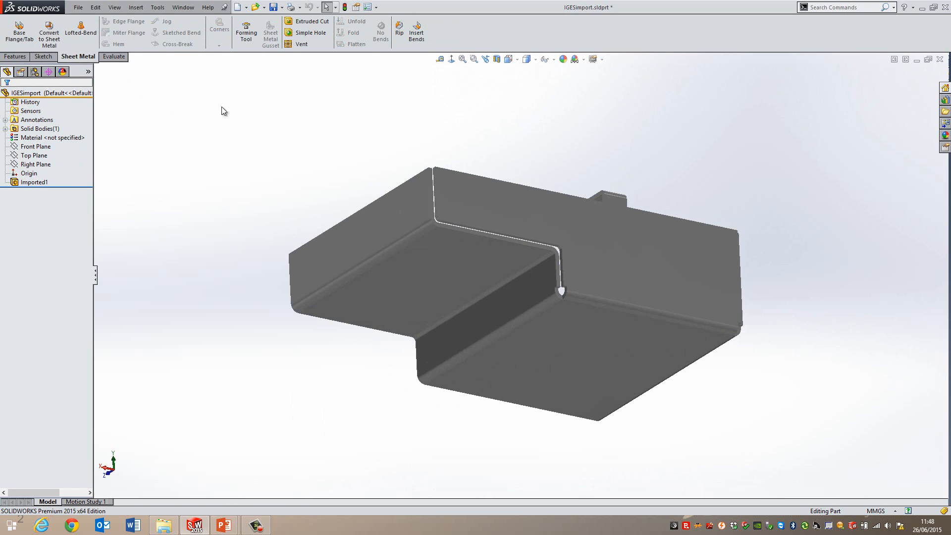
mouse_move(416, 31)
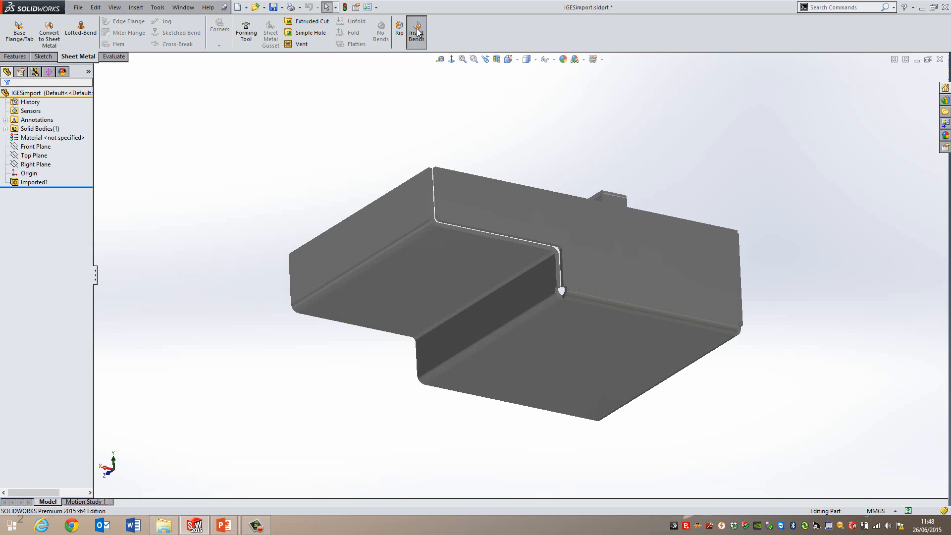
Start Insert Bends with the tray's bottom face as the fixed face, 2.00mm radius
click(416, 32)
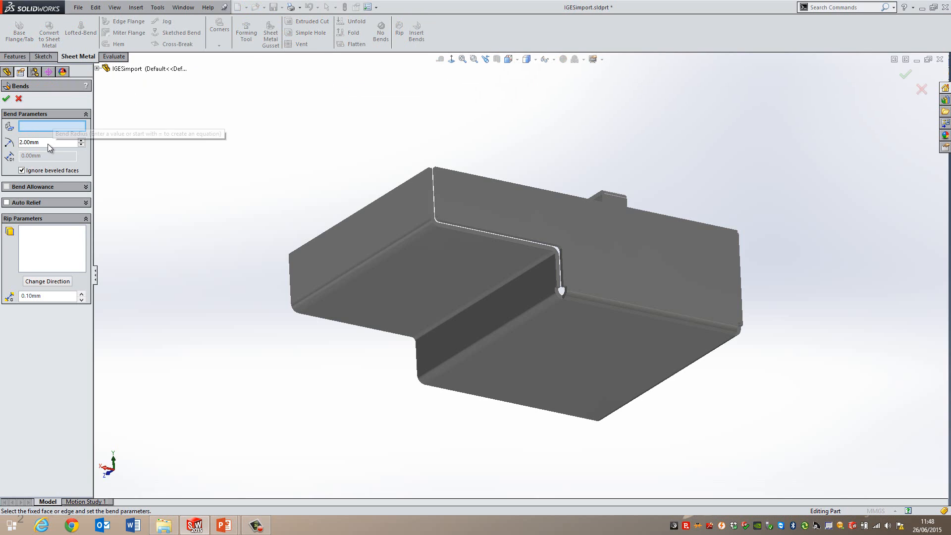
mouse_move(41, 147)
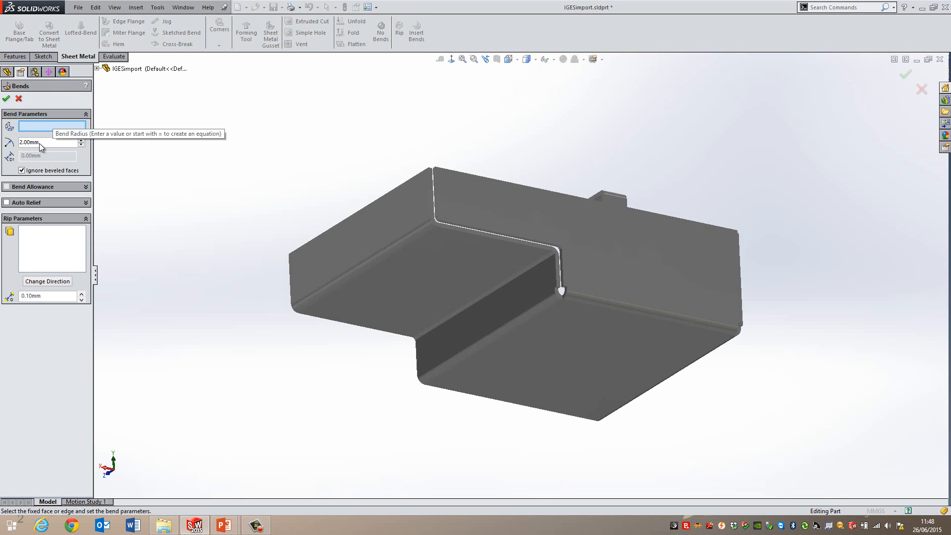
mouse_move(507, 265)
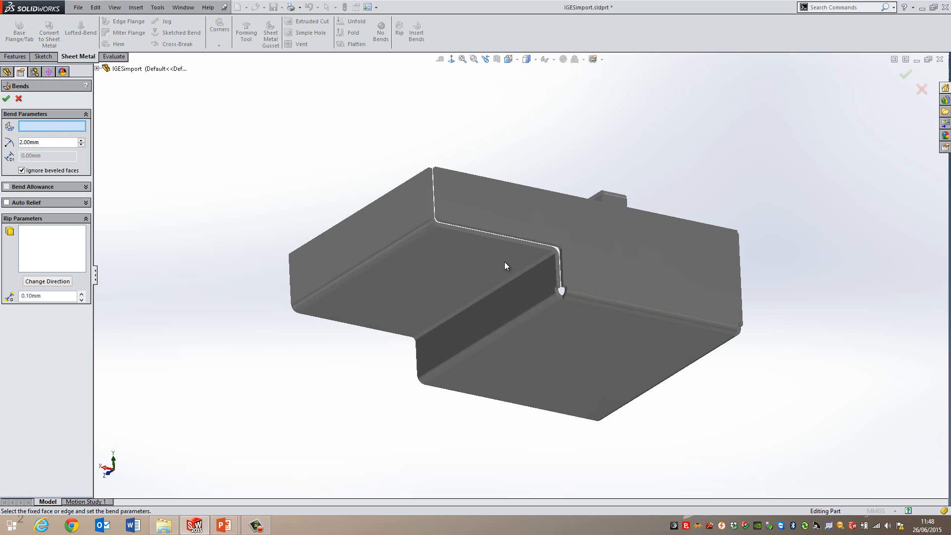
click(582, 351)
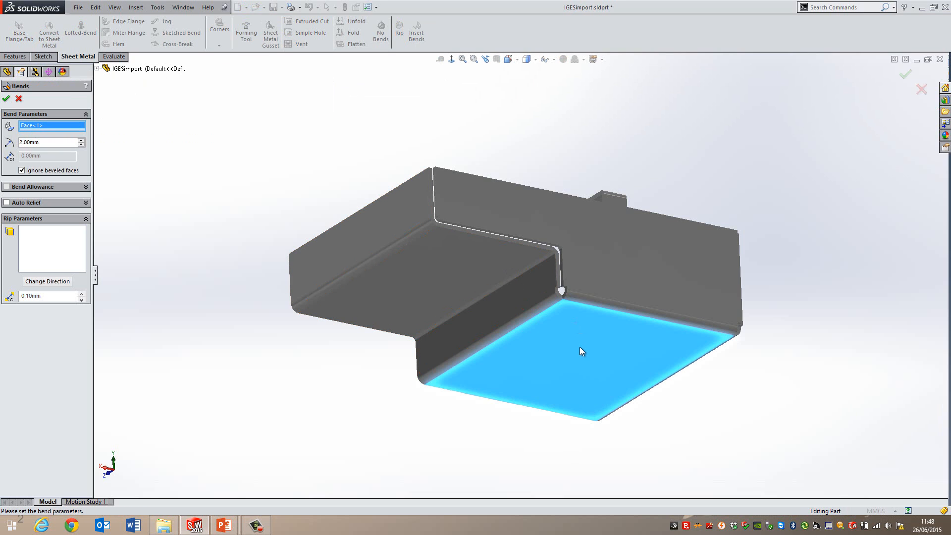
mouse_move(579, 339)
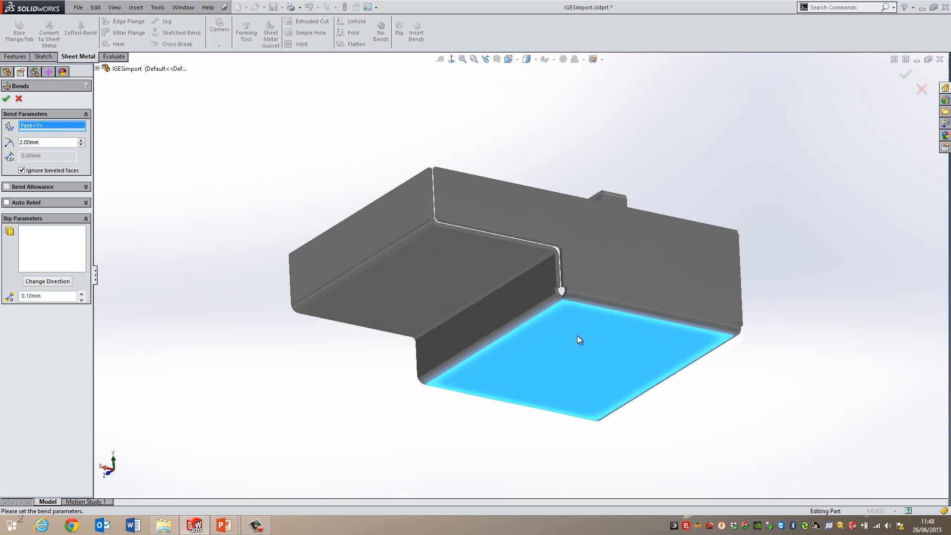
mouse_move(102, 201)
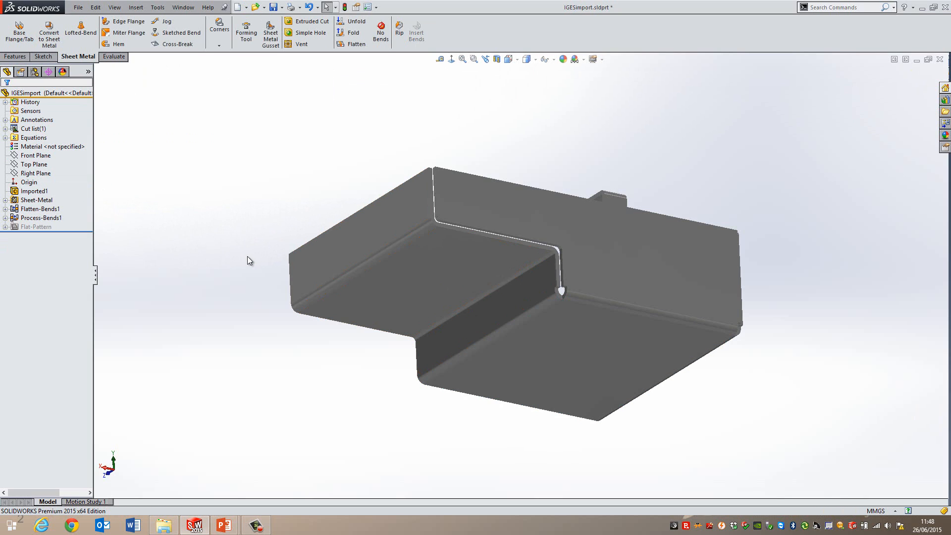
Review Sheet-Metal and Process-Bends1, then expand Flat-Pattern and select Flat-Pattern2
click(37, 200)
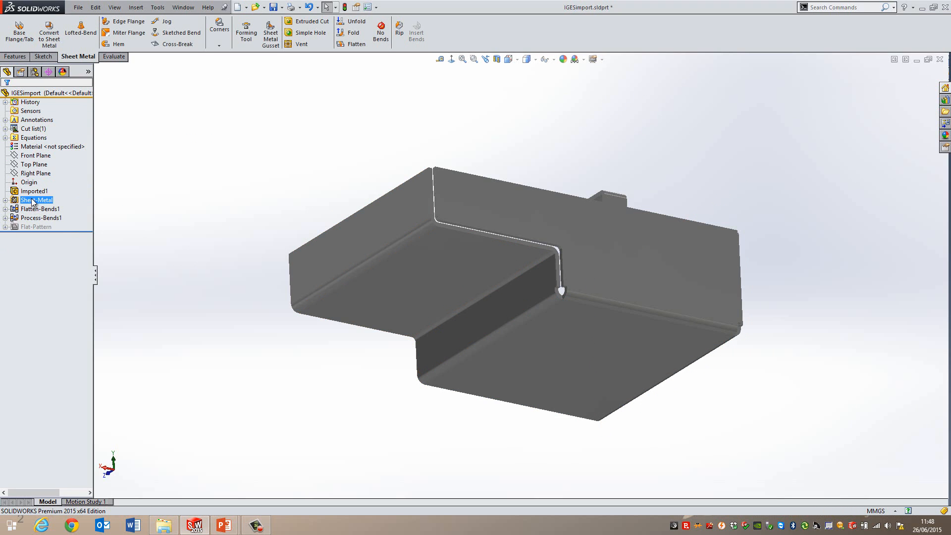
click(41, 218)
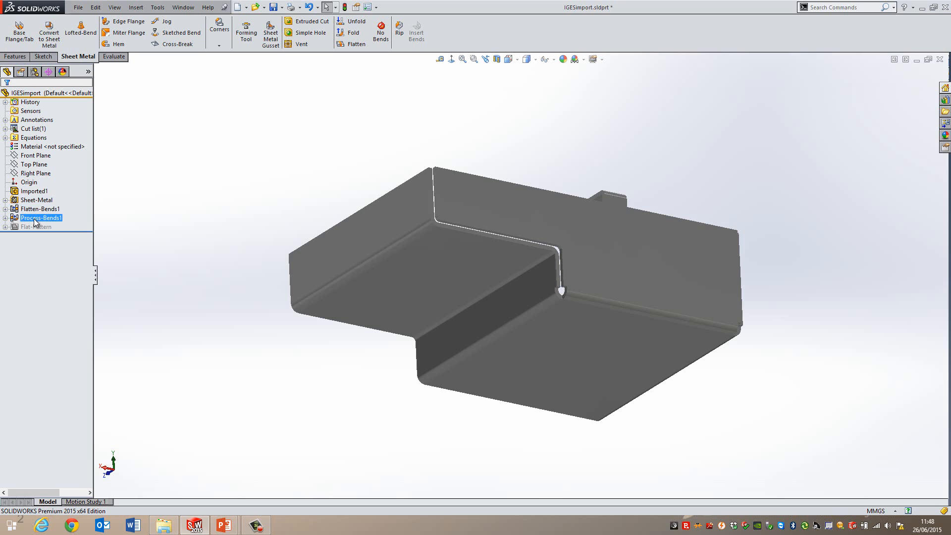
click(35, 226)
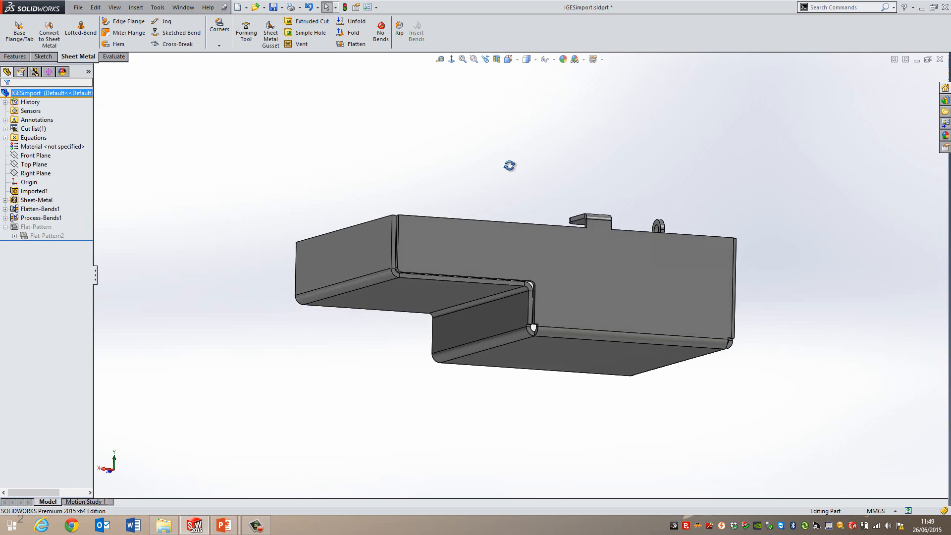
click(47, 236)
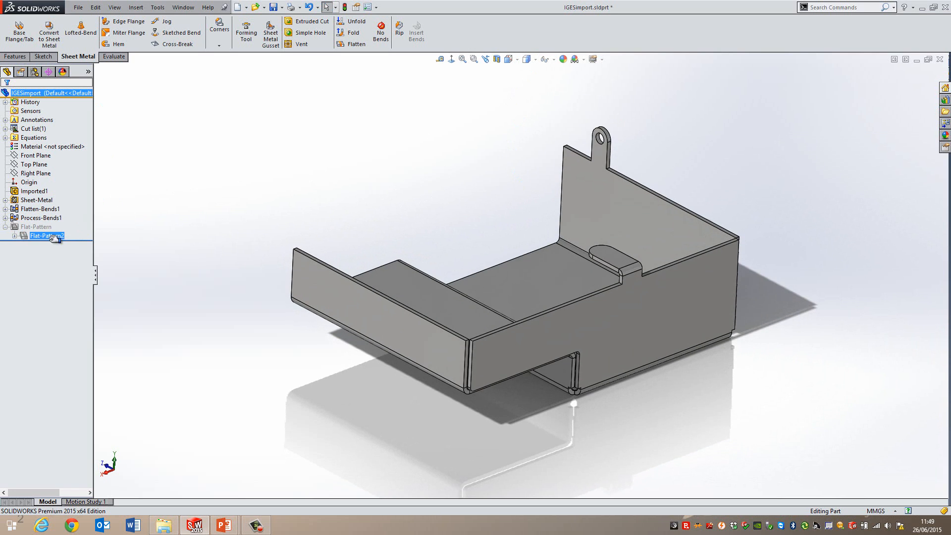
Unsuppress Flat-Pattern2 so the tray shows as one flat sheet, then bring up its actions
right_click(46, 235)
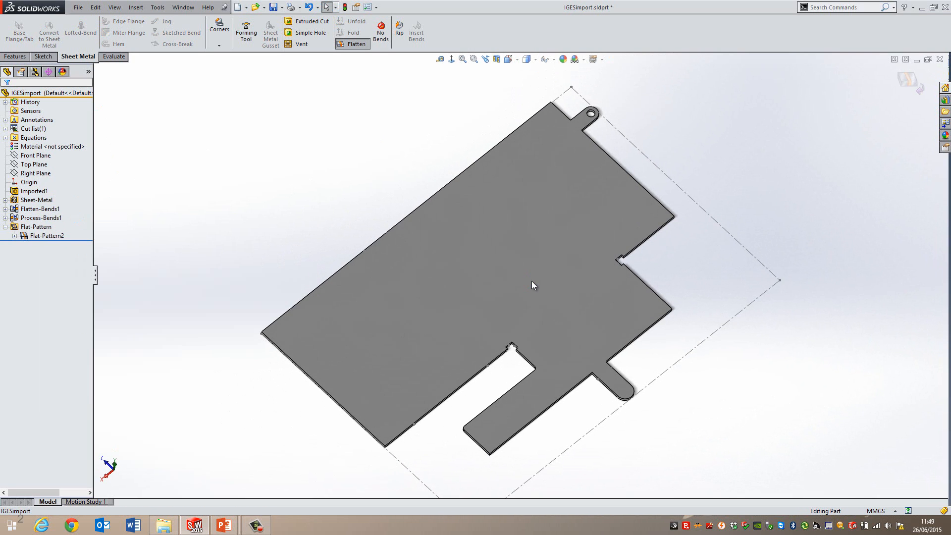
mouse_move(540, 290)
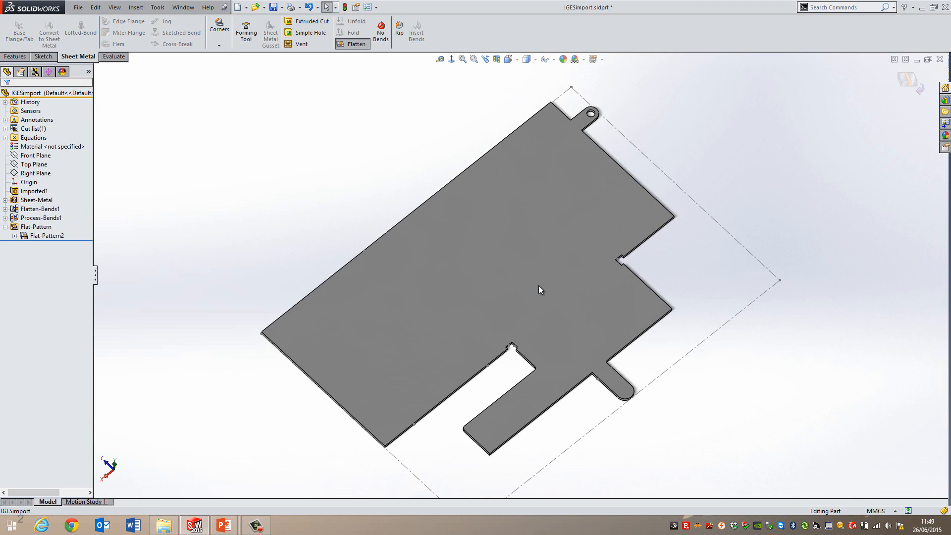
mouse_move(121, 263)
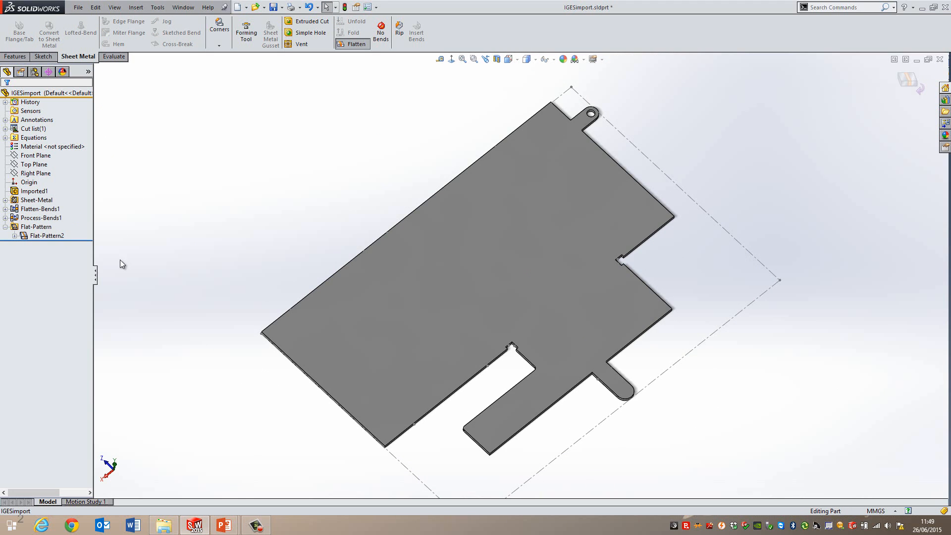
right_click(47, 236)
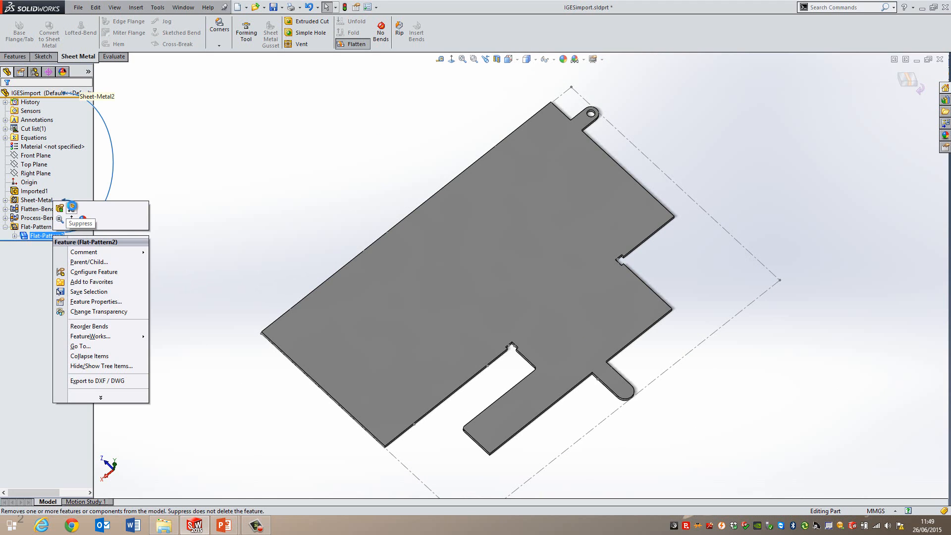